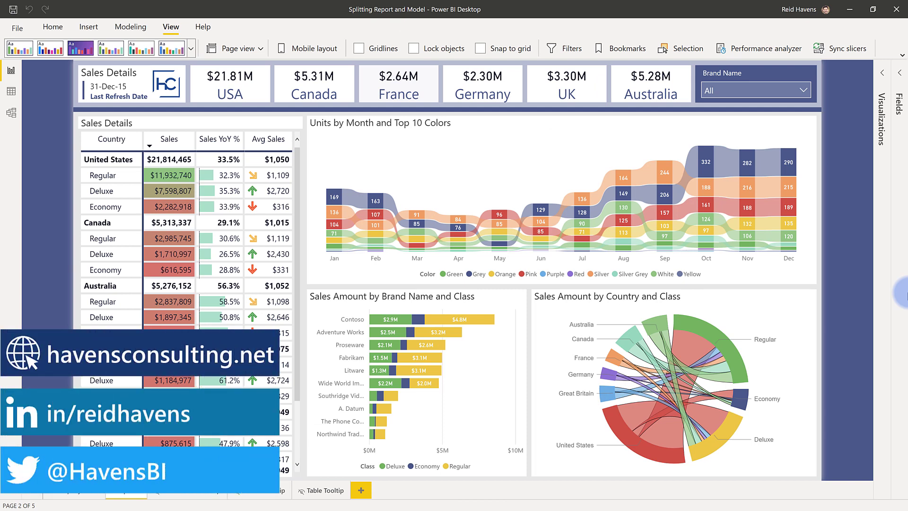
pyautogui.moveTo(32, 107)
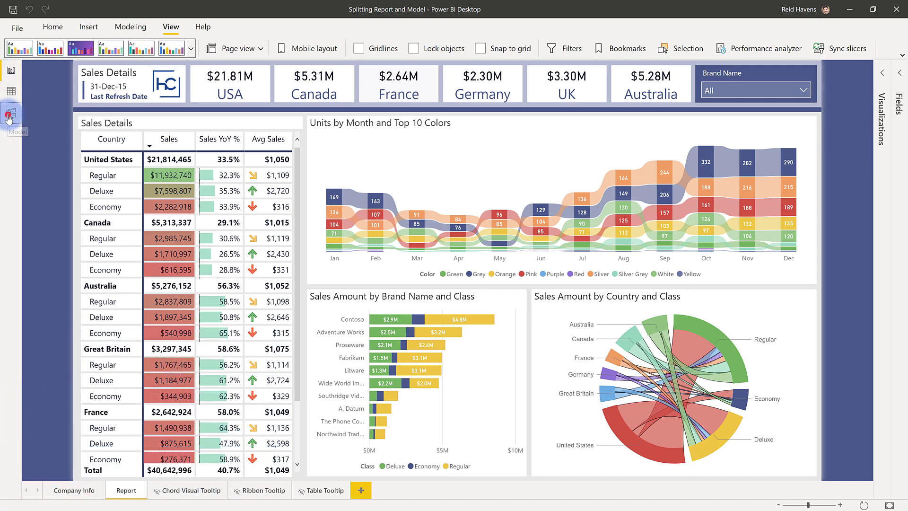
# Step: Review the model's tables, add a blank page and save the file as Dataset.pbix, replacing the existing one
pyautogui.click(11, 114)
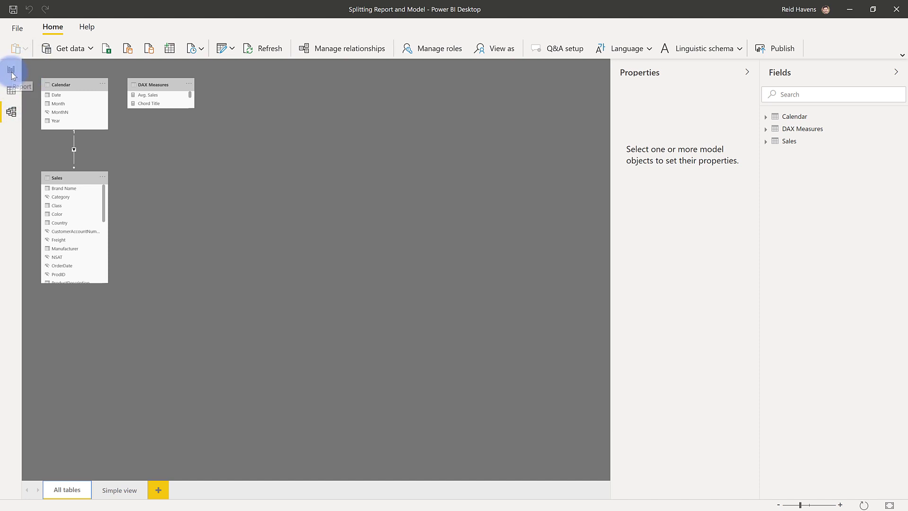
pyautogui.click(10, 71)
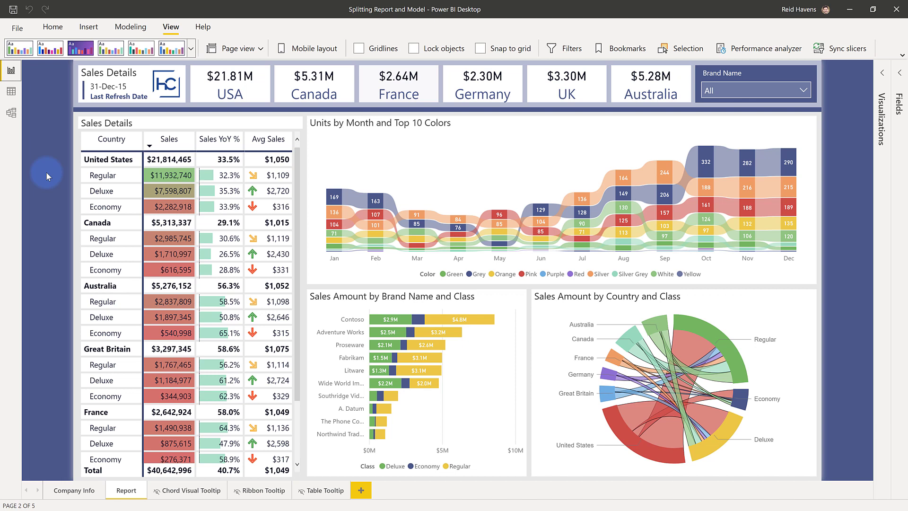
pyautogui.moveTo(438, 142)
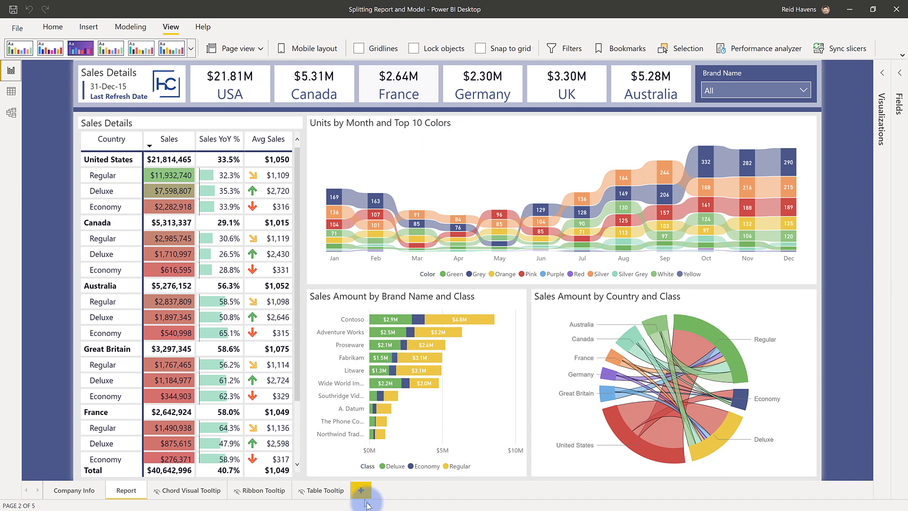
pyautogui.click(360, 490)
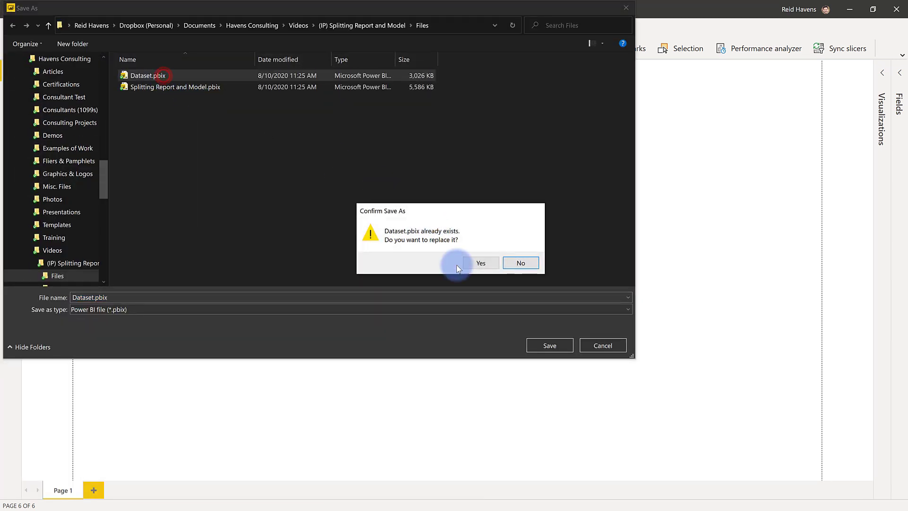
pyautogui.click(480, 263)
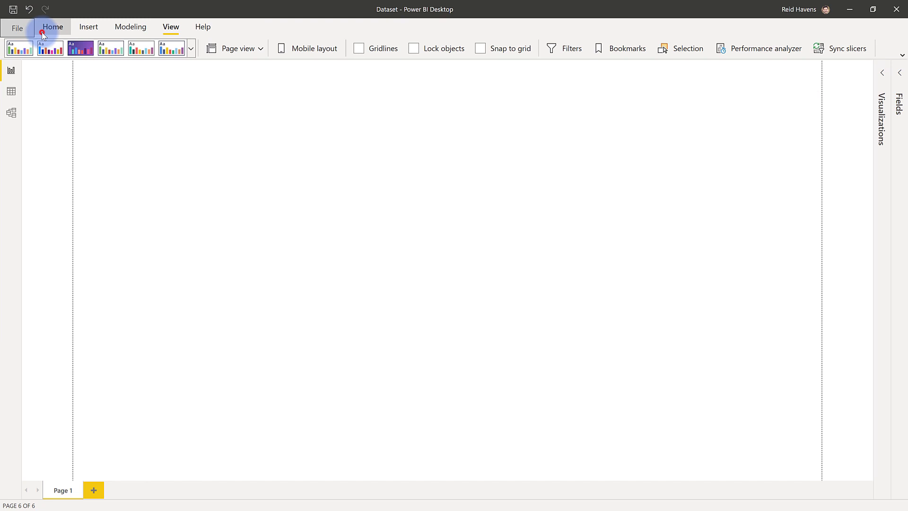
# Step: Publish Dataset.pbix to My workspace
pyautogui.click(832, 48)
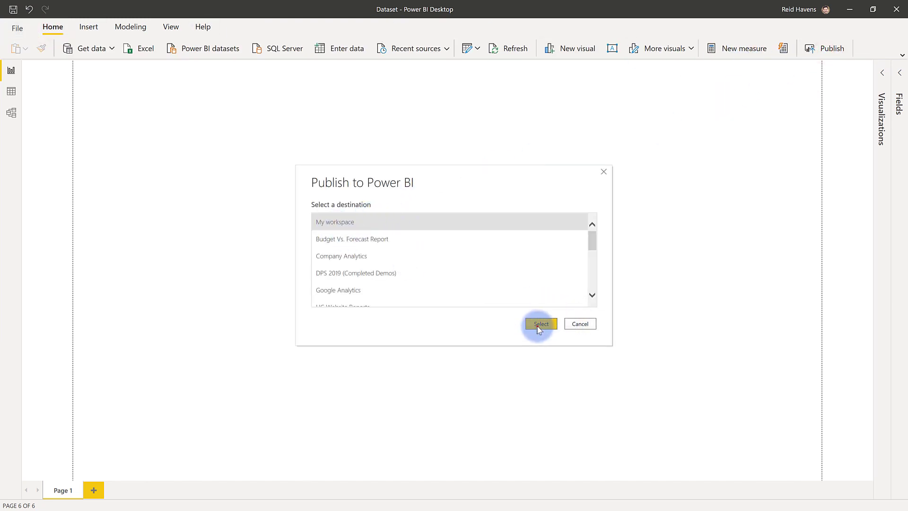
pyautogui.click(540, 323)
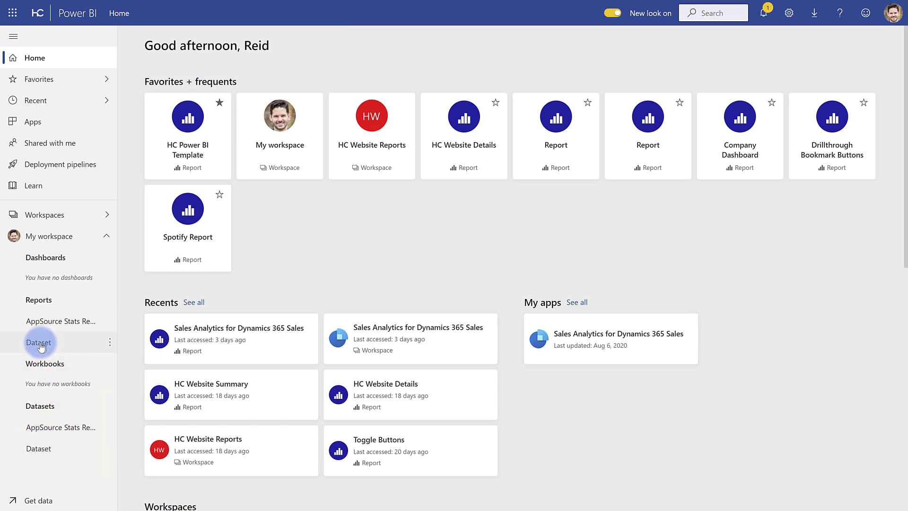
# Step: Remove the empty Dataset report from My workspace, keeping only the Dataset dataset
pyautogui.click(39, 343)
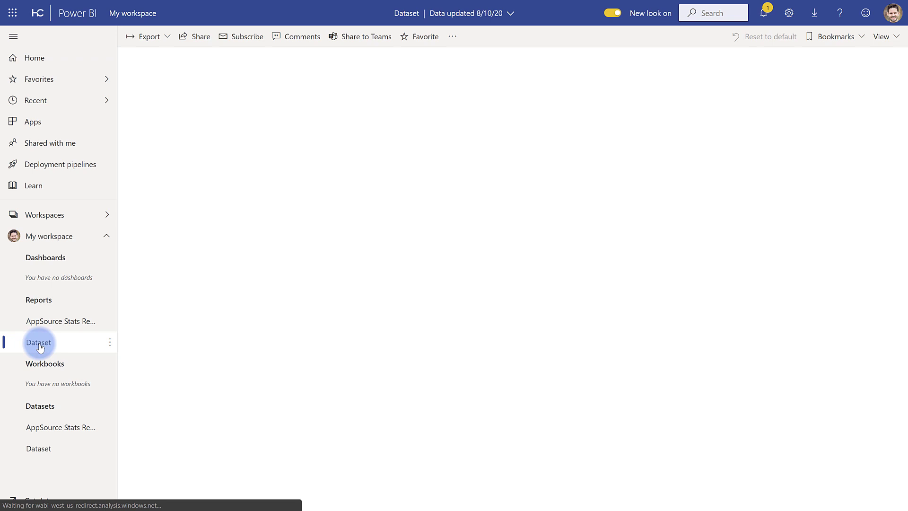
pyautogui.click(38, 343)
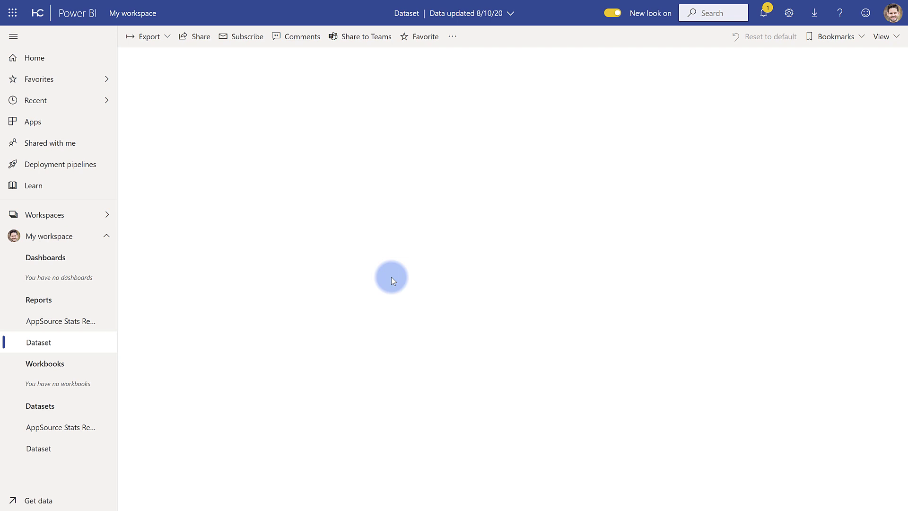
pyautogui.moveTo(132, 339)
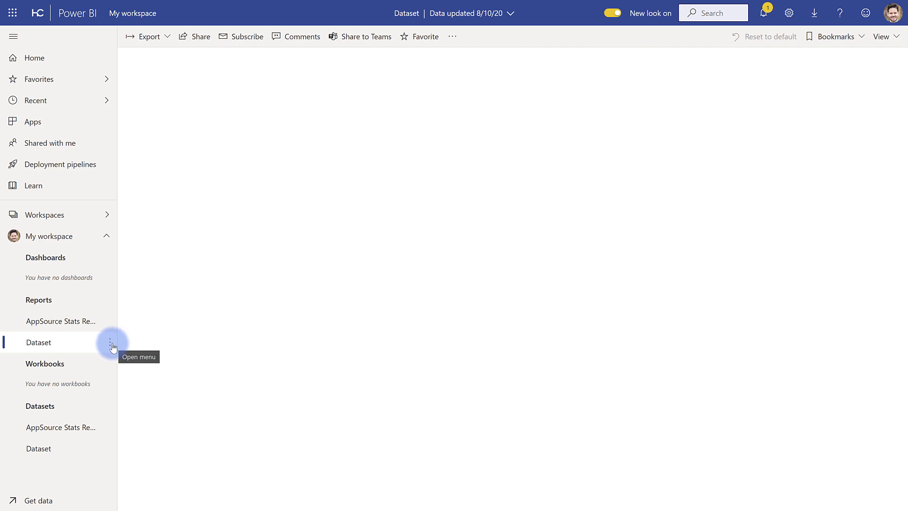
pyautogui.click(110, 343)
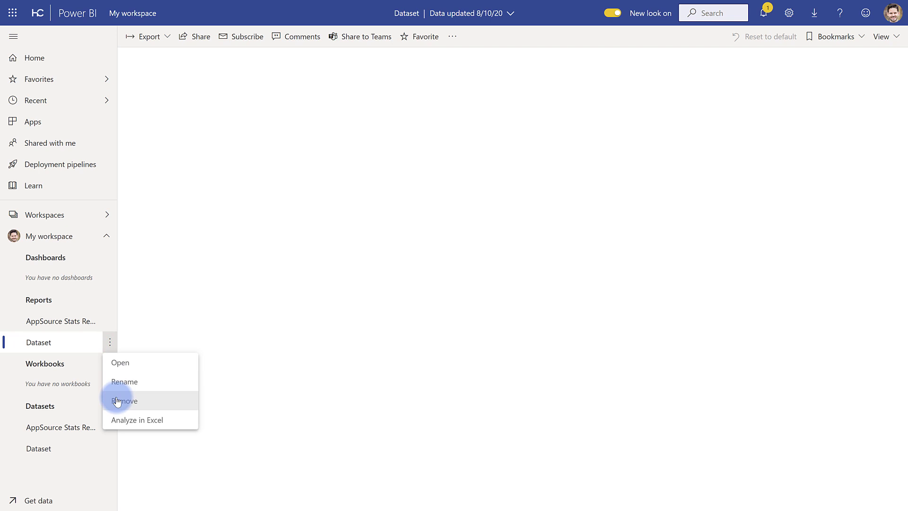
pyautogui.click(124, 401)
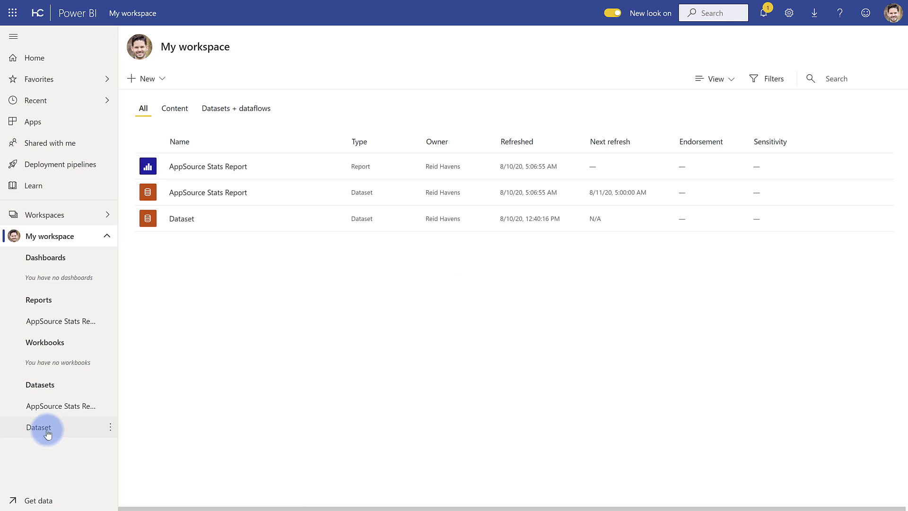
pyautogui.moveTo(46, 430)
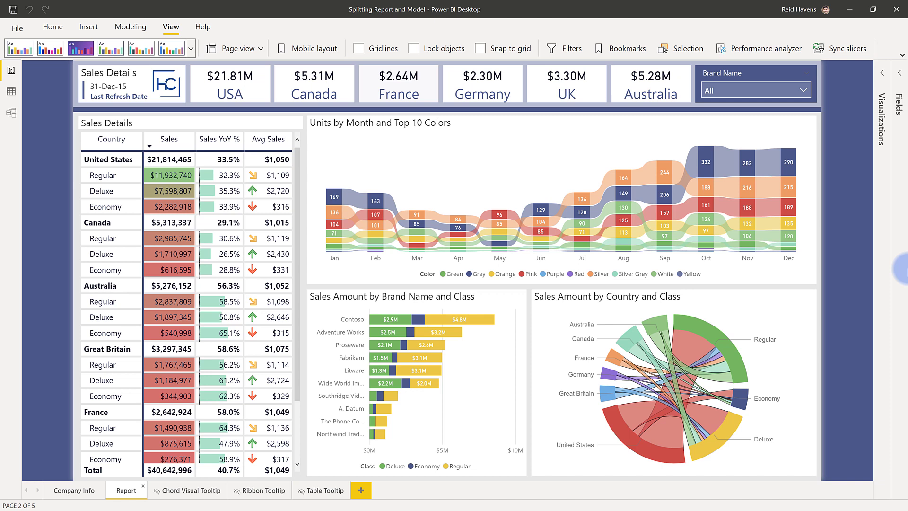
pyautogui.moveTo(53, 26)
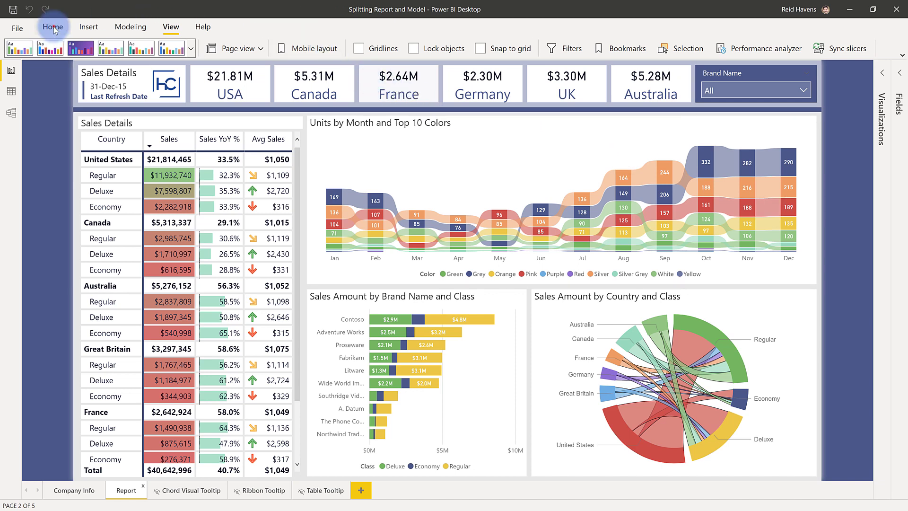
# Step: Delete both query groups and their queries in Power Query, leaving an empty model
pyautogui.click(52, 27)
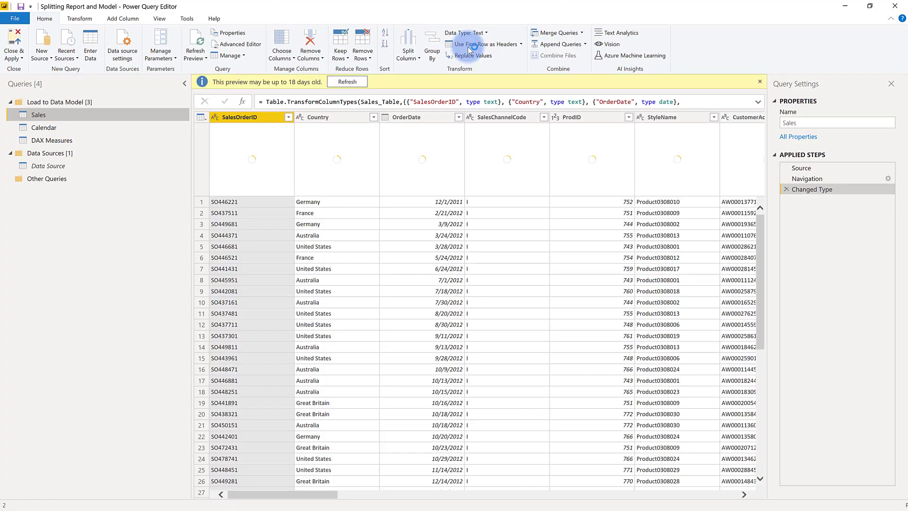
pyautogui.click(49, 166)
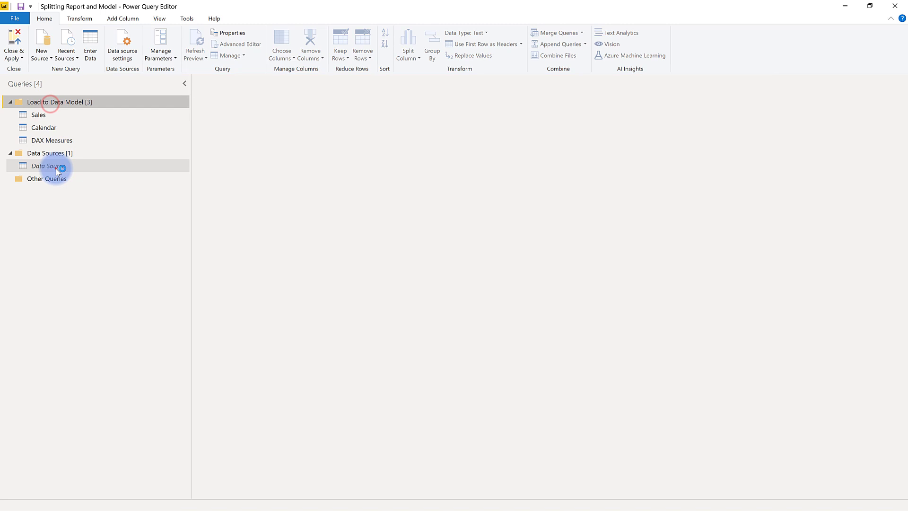
pyautogui.rightClick(48, 165)
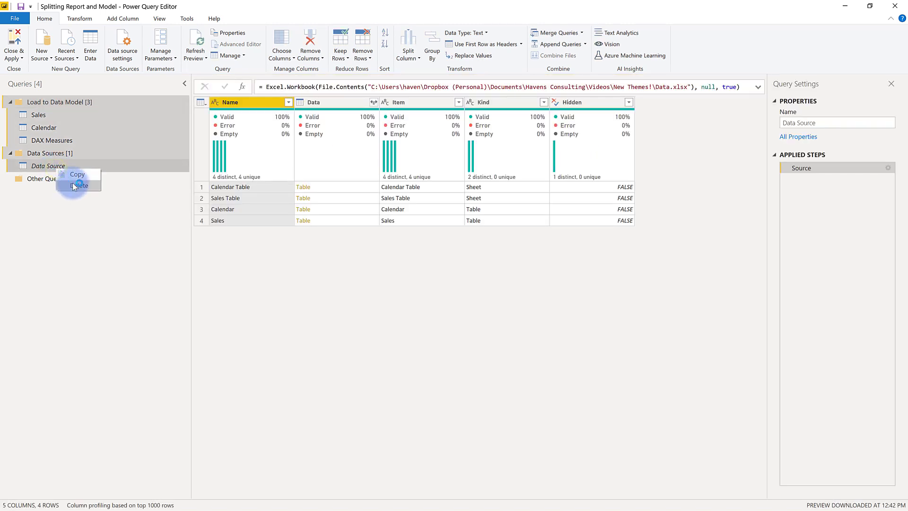
pyautogui.click(80, 186)
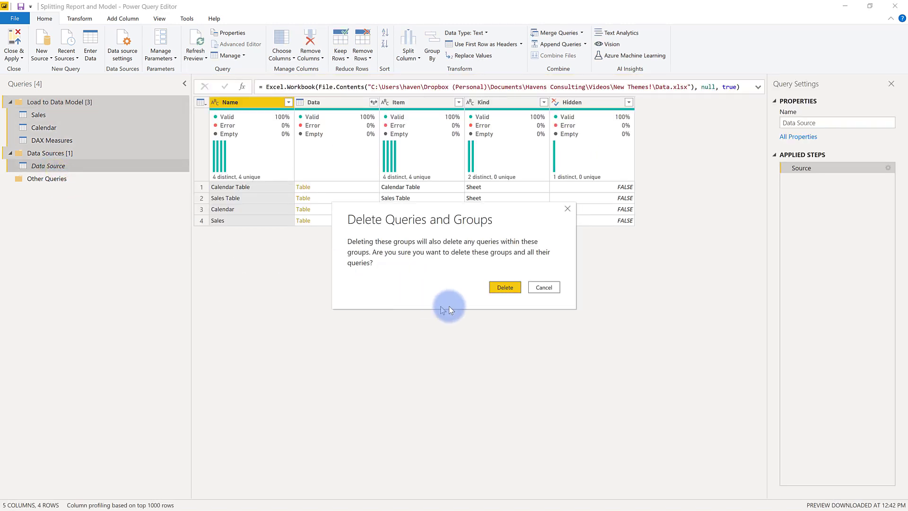
pyautogui.click(504, 287)
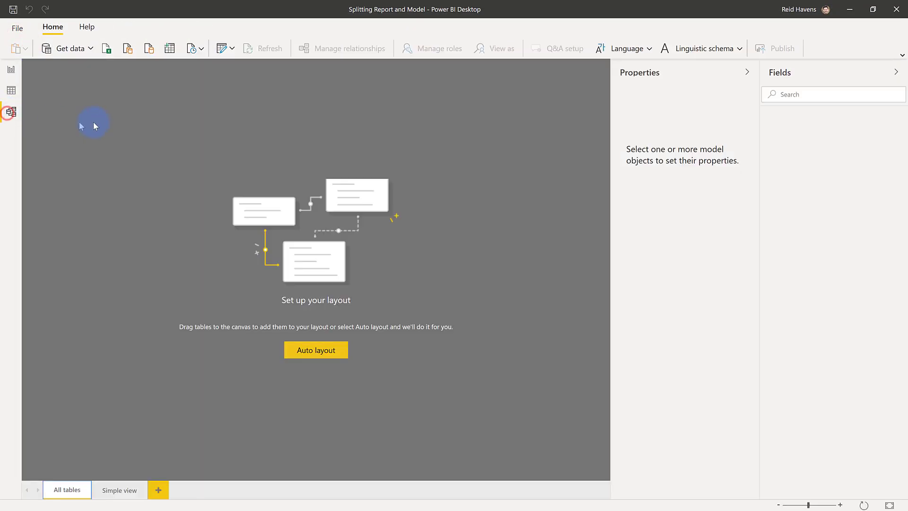
pyautogui.moveTo(149, 168)
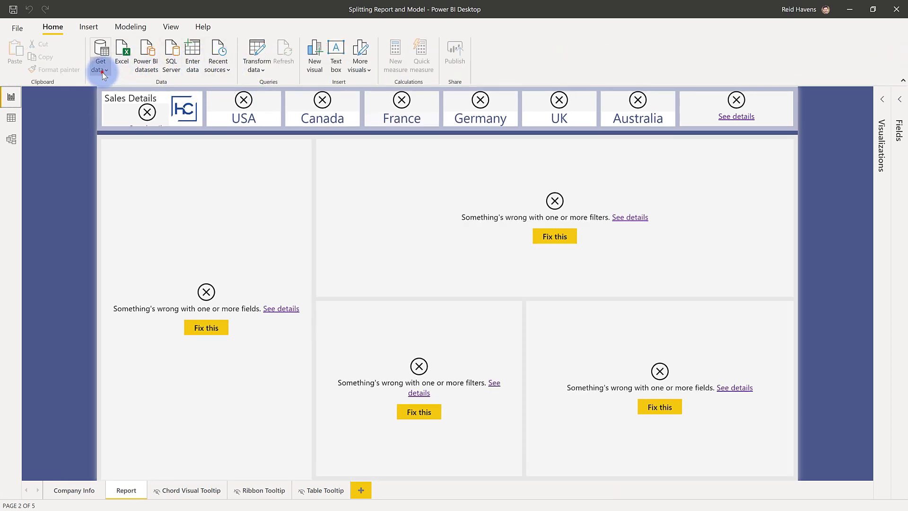
# Step: Connect the report live to the published Power BI dataset named Dataset
pyautogui.click(99, 54)
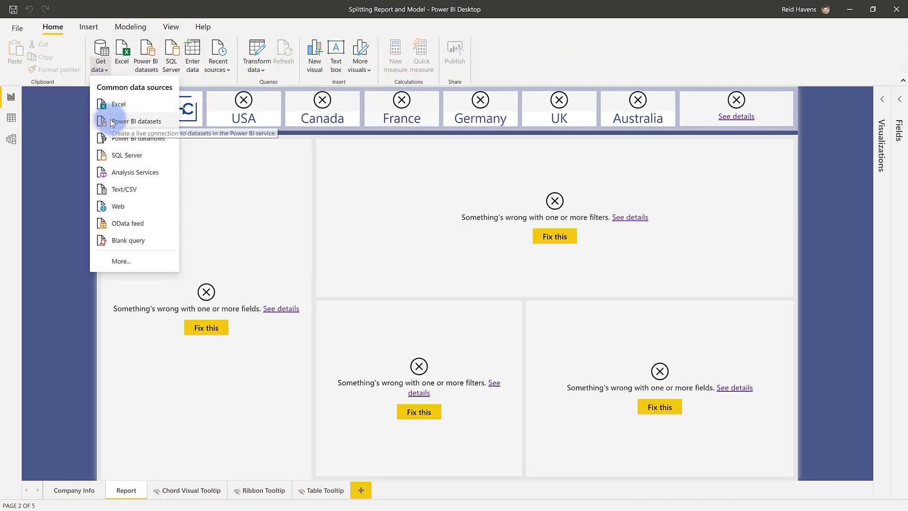
pyautogui.click(138, 121)
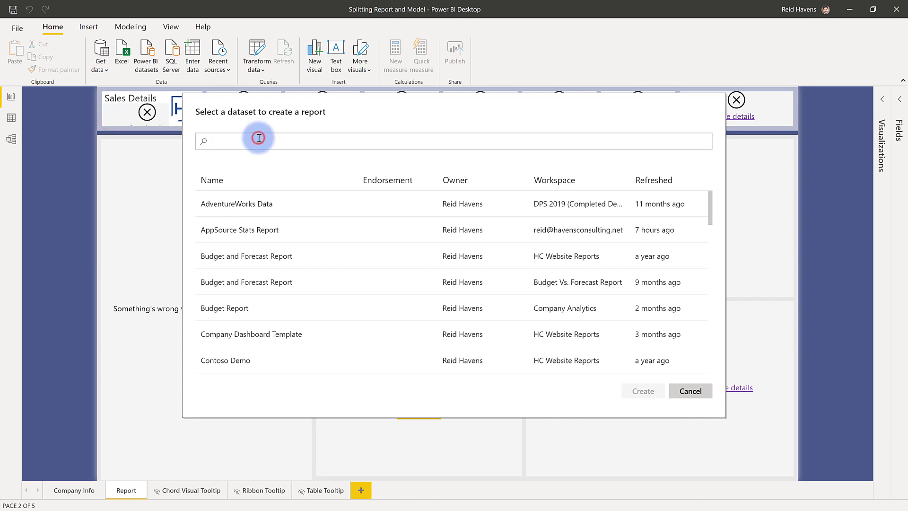
pyautogui.write('datas')
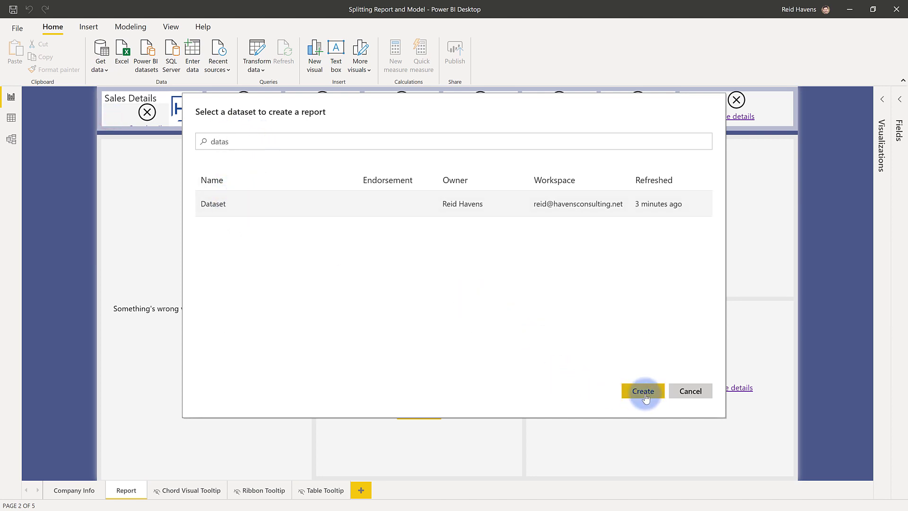
pyautogui.click(642, 391)
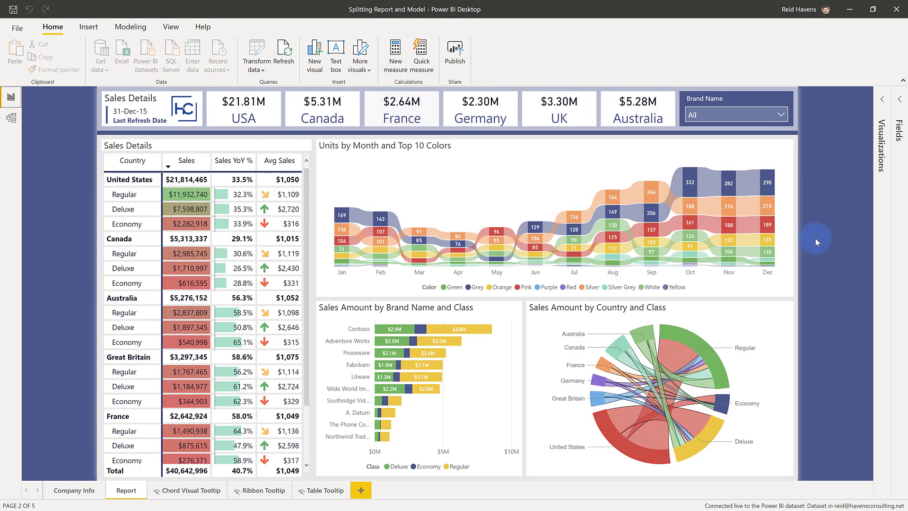
# Step: Show the connected dataset's tables (DAX Measures, Calendar, Sales) in the Fields pane
pyautogui.click(12, 117)
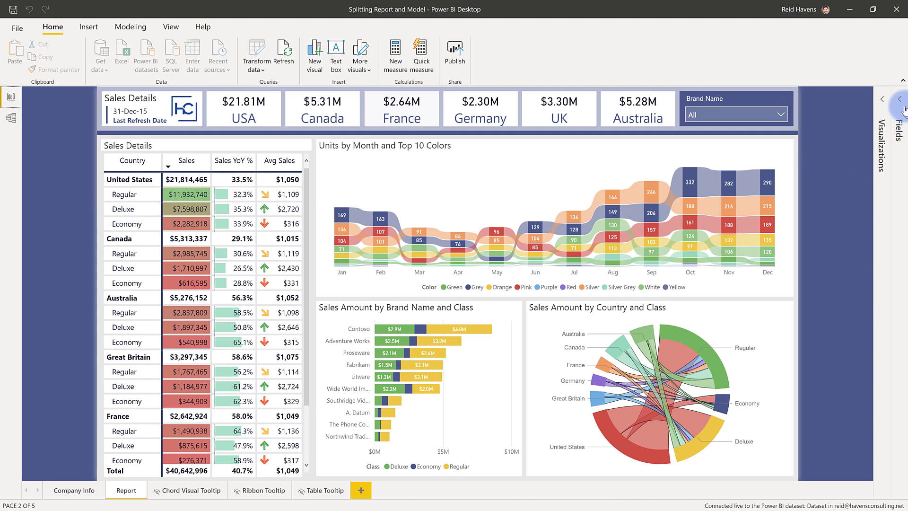
pyautogui.click(883, 99)
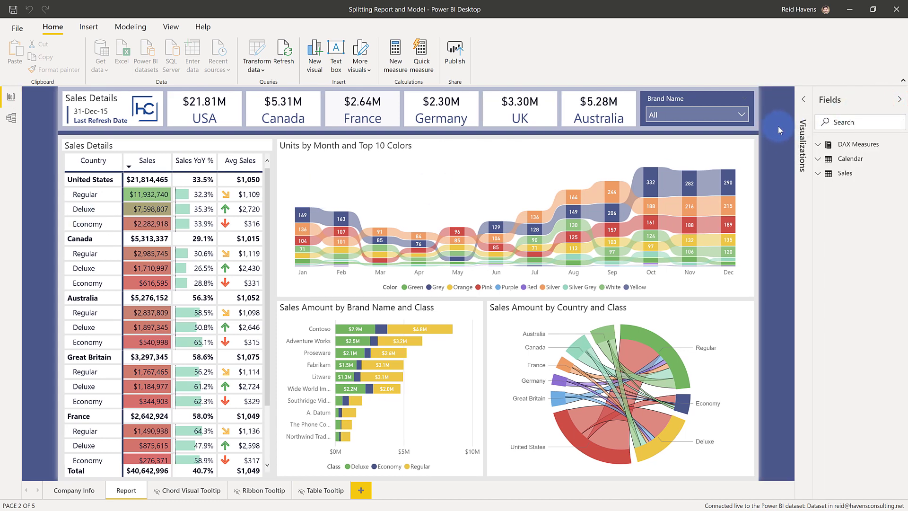